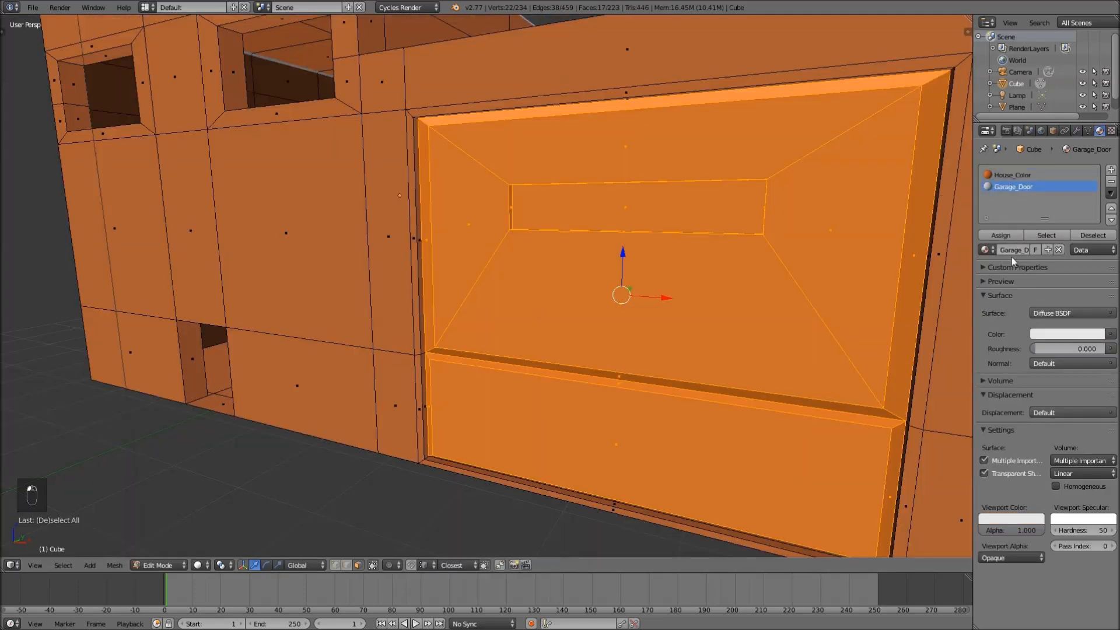
# Step: Bring up the mushroom character scene with its face and outstretched arms
pyautogui.click(999, 235)
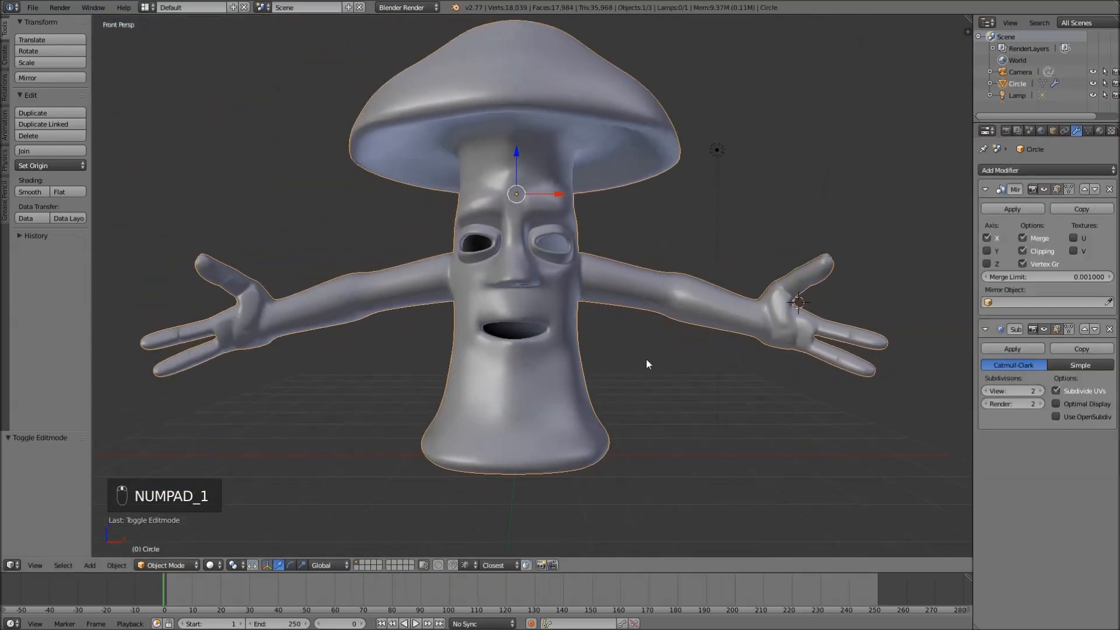
# Step: Enter Edit Mode on the mushroom mesh and select all its vertices
pyautogui.press('Tab')
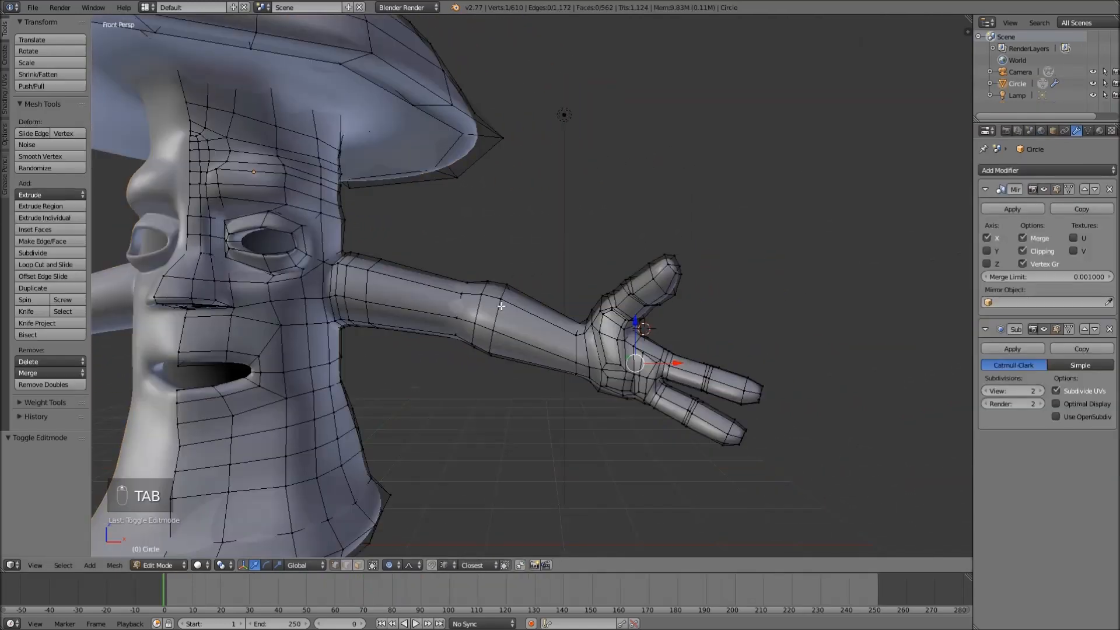
pyautogui.press('a')
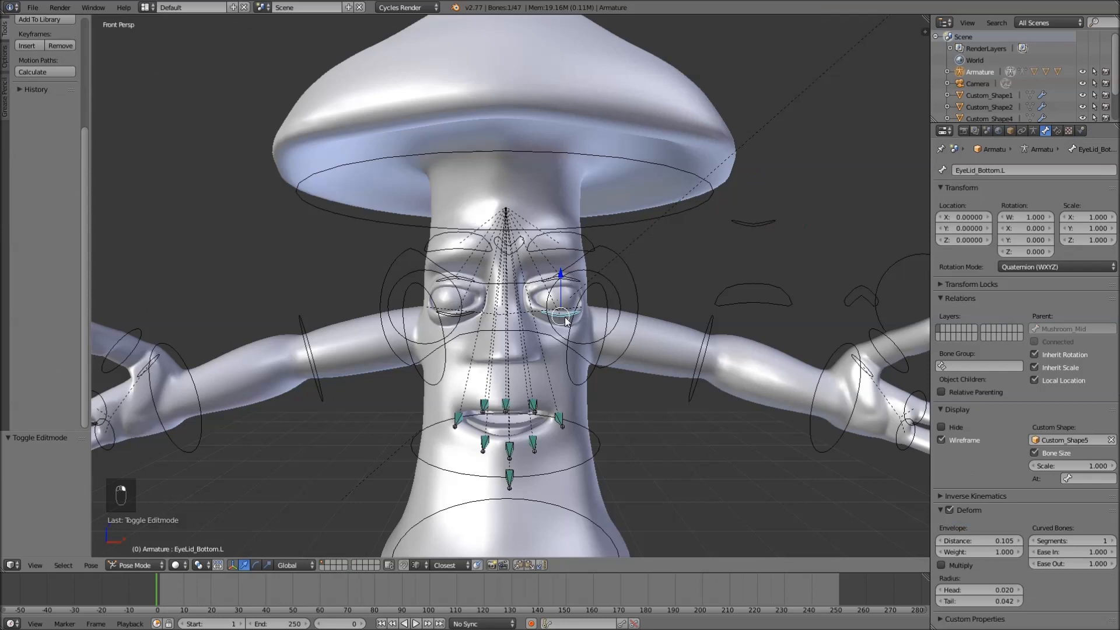
# Step: Grab the gear and apply its Boolean modifier
pyautogui.press('g')
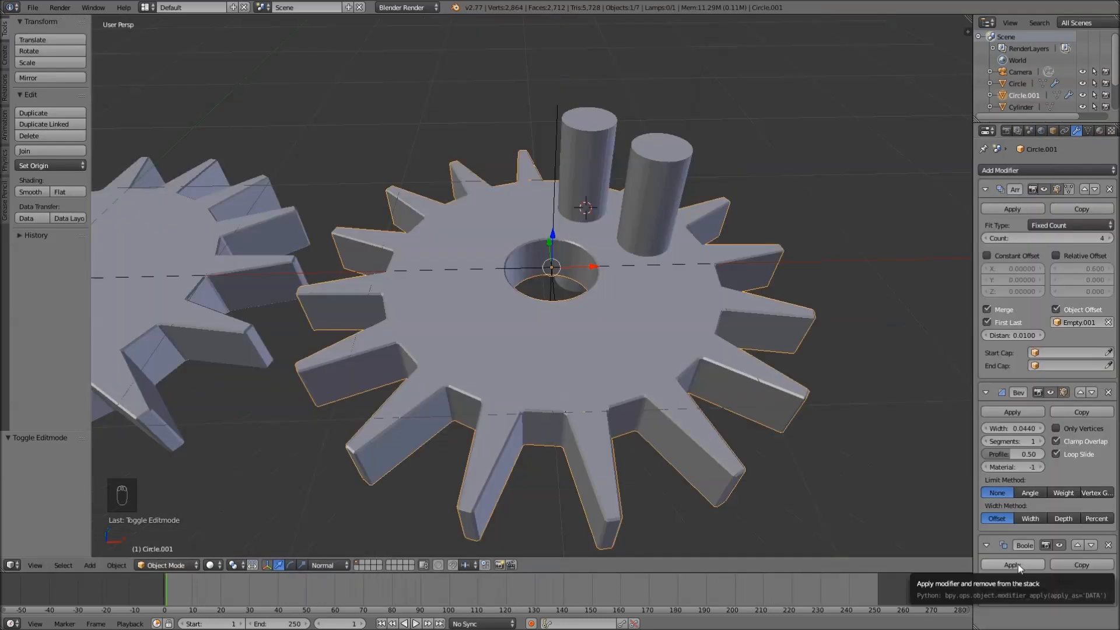
pyautogui.click(1012, 564)
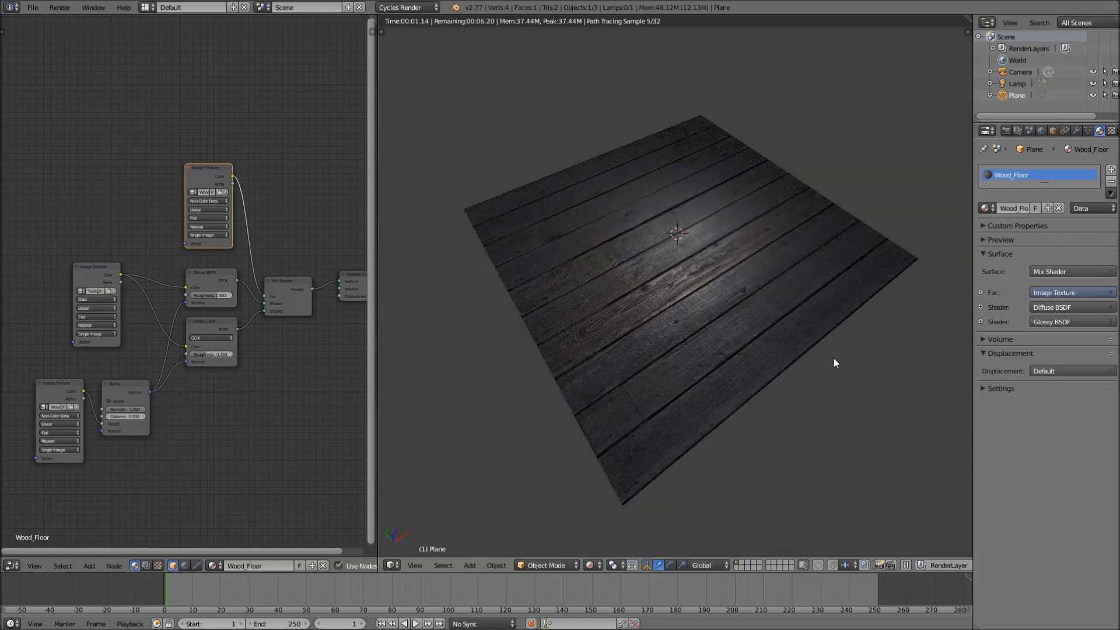
pyautogui.moveTo(621, 137)
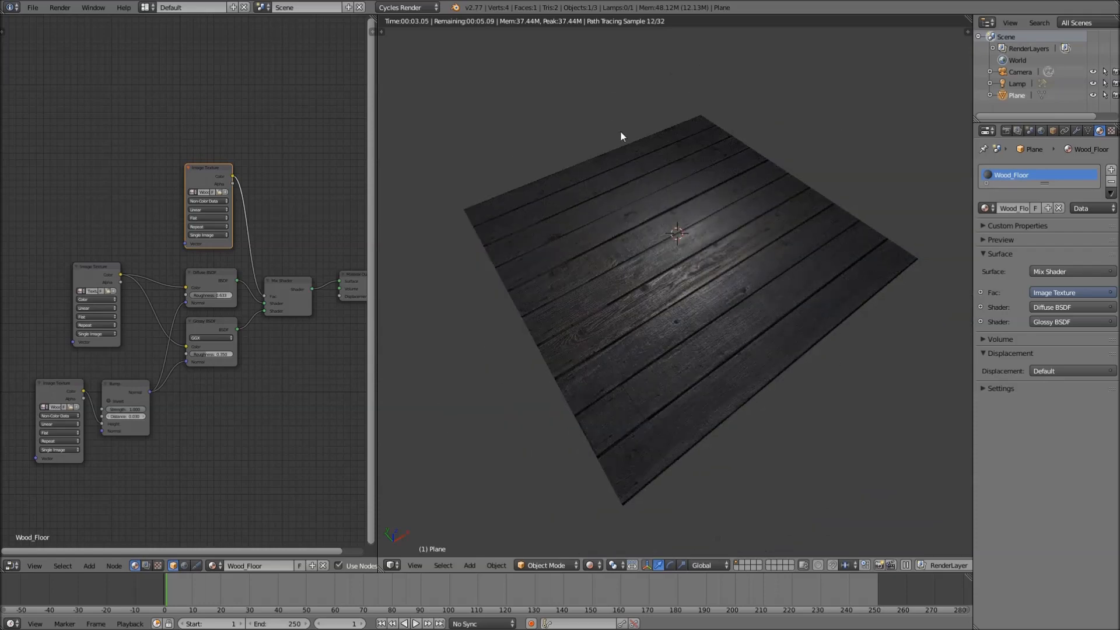